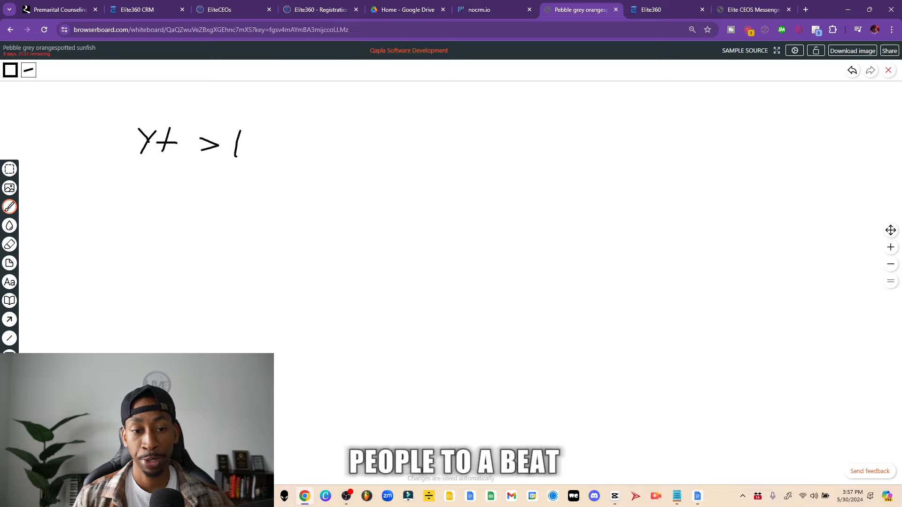
# Step: Handwrite 'YT > Bs > $', underline it, and add a dotted branch arrow to an envelope
pyautogui.moveTo(230, 144); pyautogui.dragTo(259, 155)
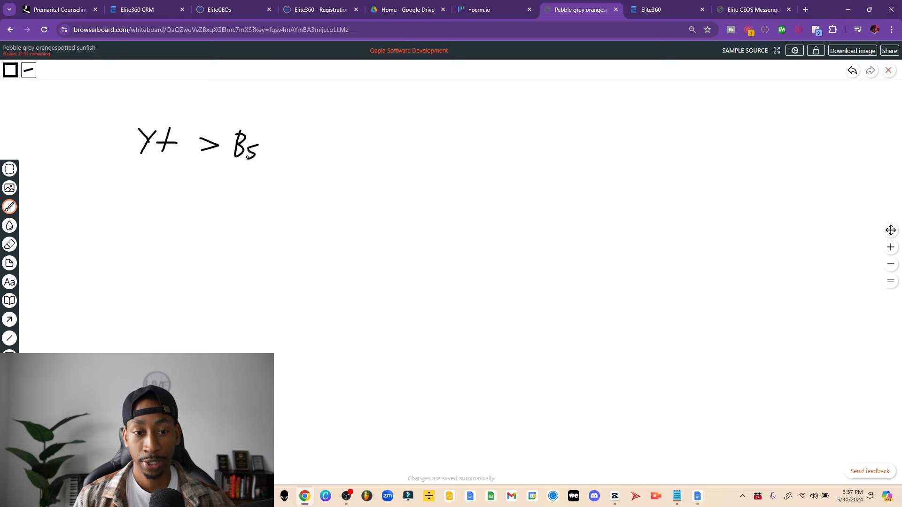
pyautogui.moveTo(279, 152); pyautogui.dragTo(299, 141)
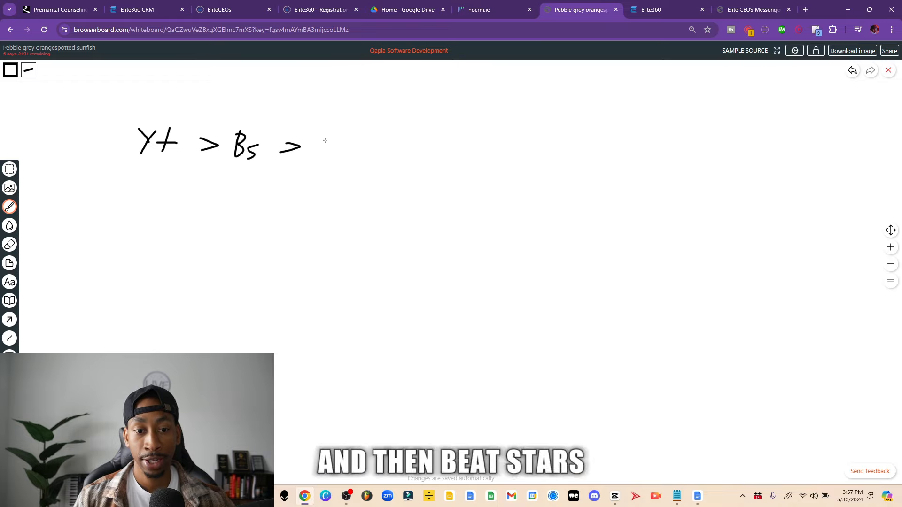
pyautogui.moveTo(313, 135); pyautogui.dragTo(322, 158)
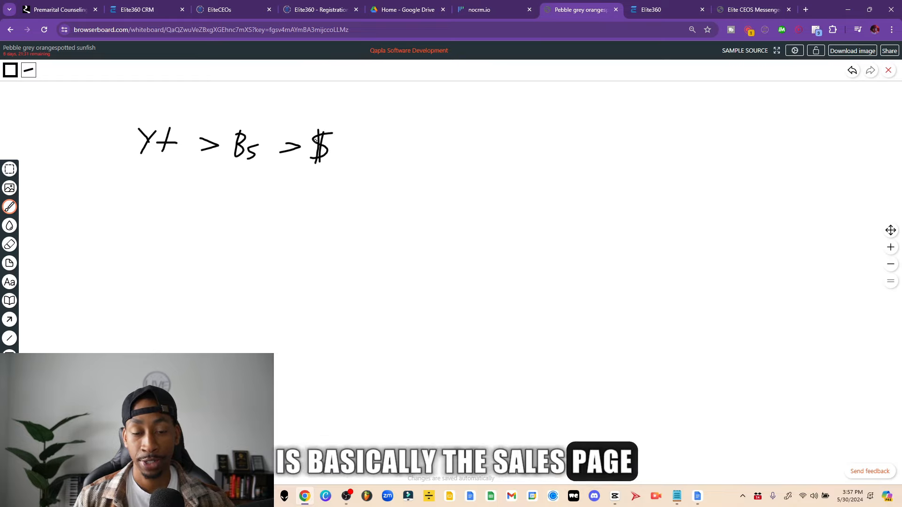
pyautogui.moveTo(131, 172); pyautogui.dragTo(374, 189)
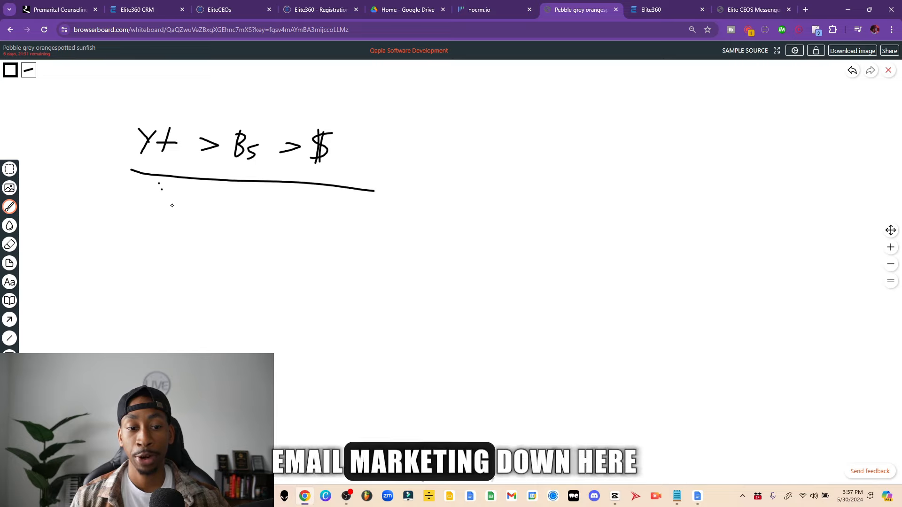
pyautogui.moveTo(161, 189); pyautogui.dragTo(233, 230)
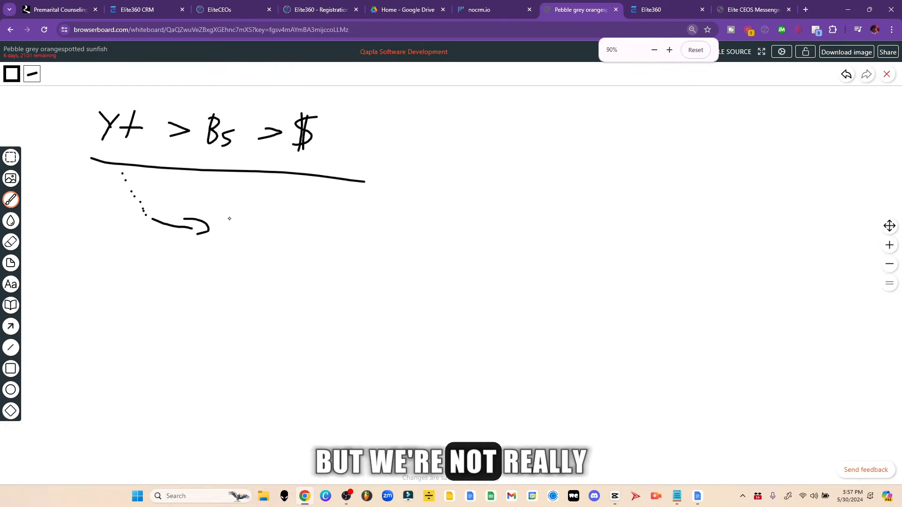
pyautogui.moveTo(224, 216); pyautogui.dragTo(274, 242)
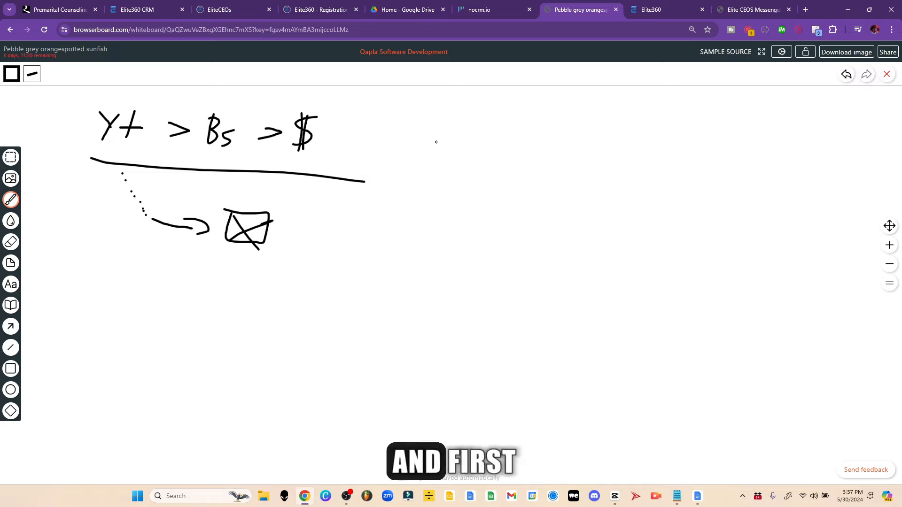
# Step: Sketch an IG icon leading to DM > Ig audio > zoom > $, then cross out the first flow
pyautogui.moveTo(440, 130); pyautogui.dragTo(446, 161)
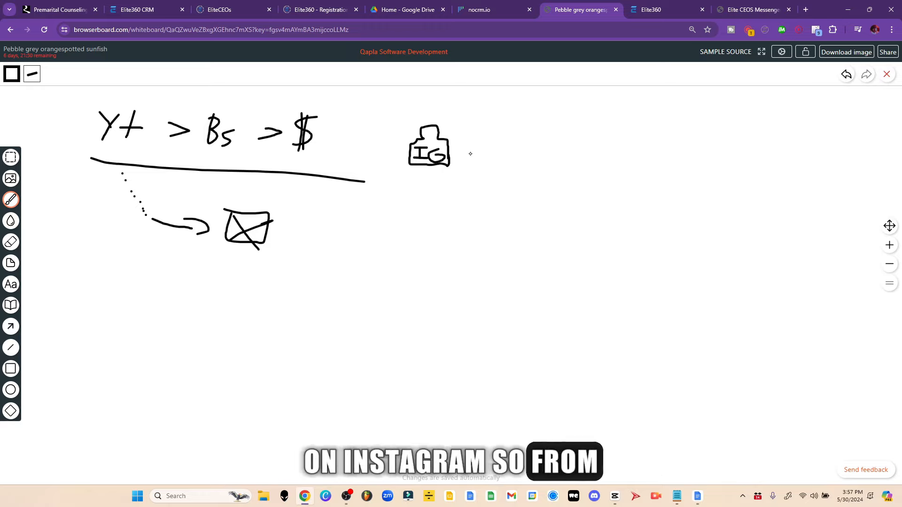
pyautogui.moveTo(469, 150); pyautogui.dragTo(530, 149)
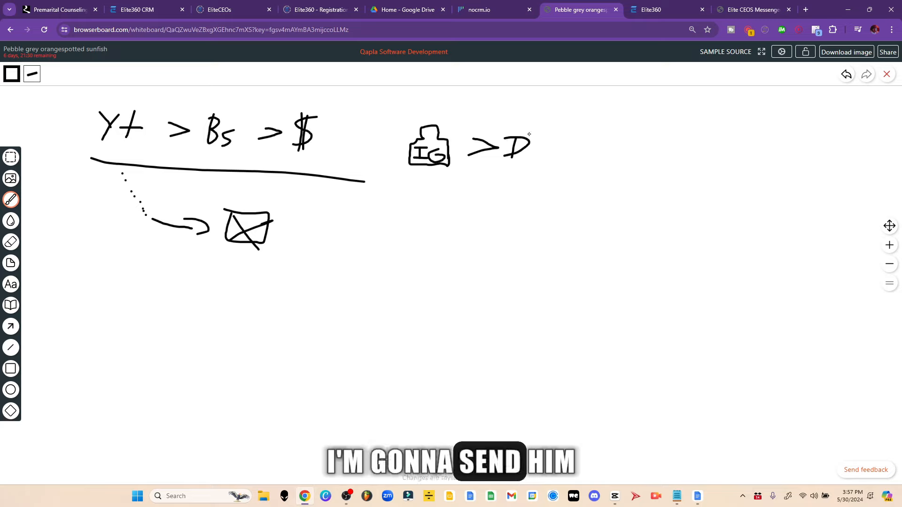
pyautogui.moveTo(524, 146); pyautogui.dragTo(544, 146)
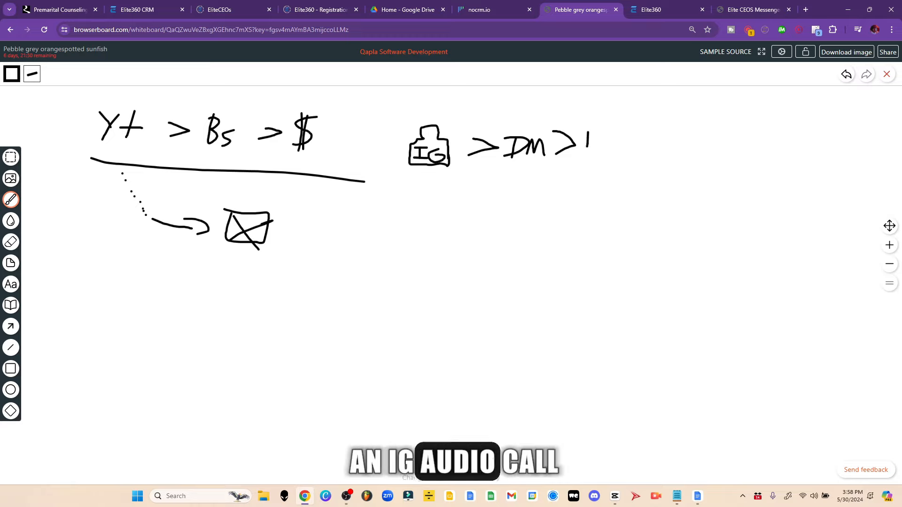
pyautogui.moveTo(581, 141); pyautogui.dragTo(630, 146)
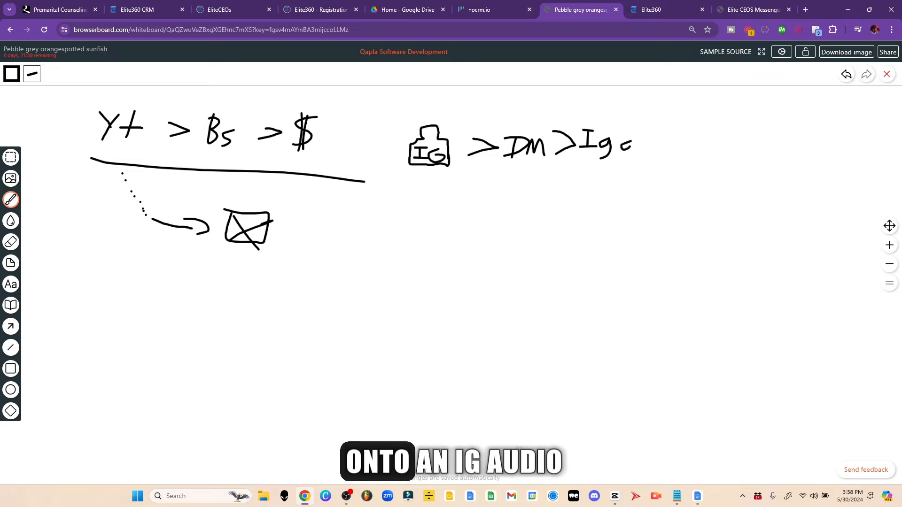
pyautogui.moveTo(618, 147); pyautogui.dragTo(682, 146)
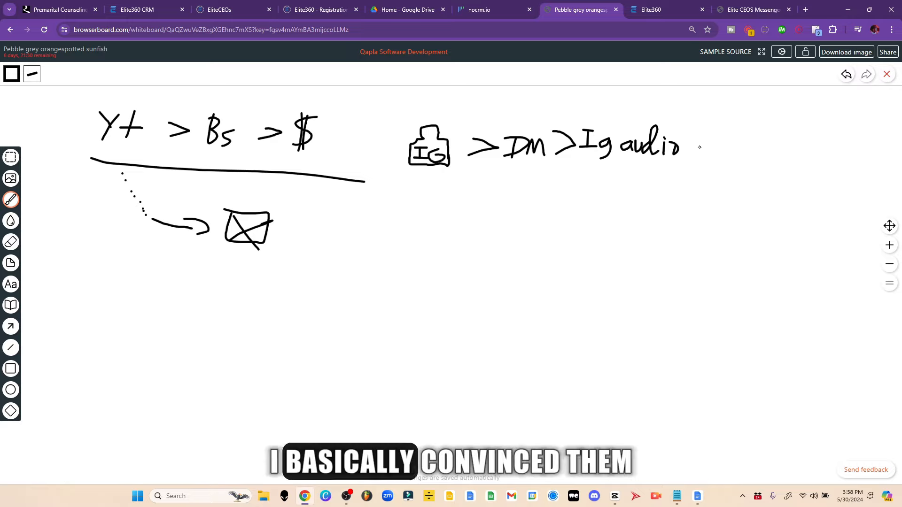
pyautogui.moveTo(690, 150); pyautogui.dragTo(713, 141)
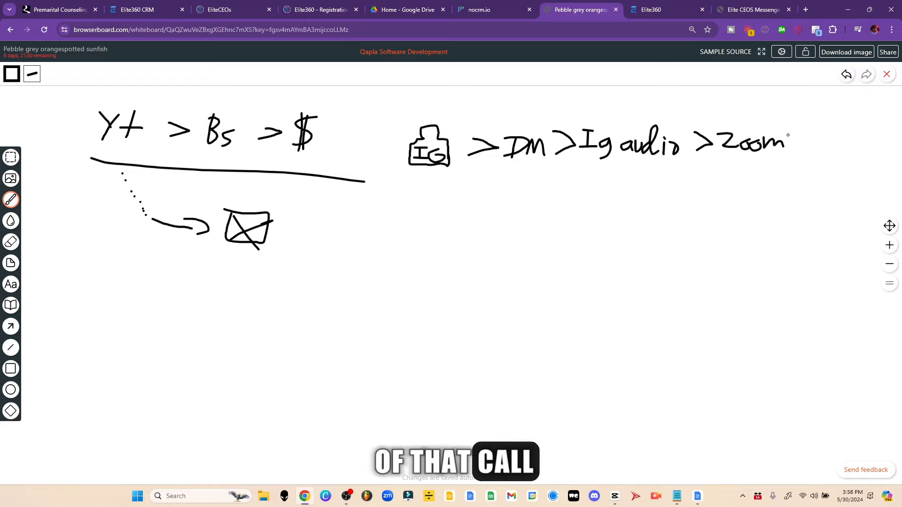
pyautogui.moveTo(800, 141); pyautogui.dragTo(834, 144)
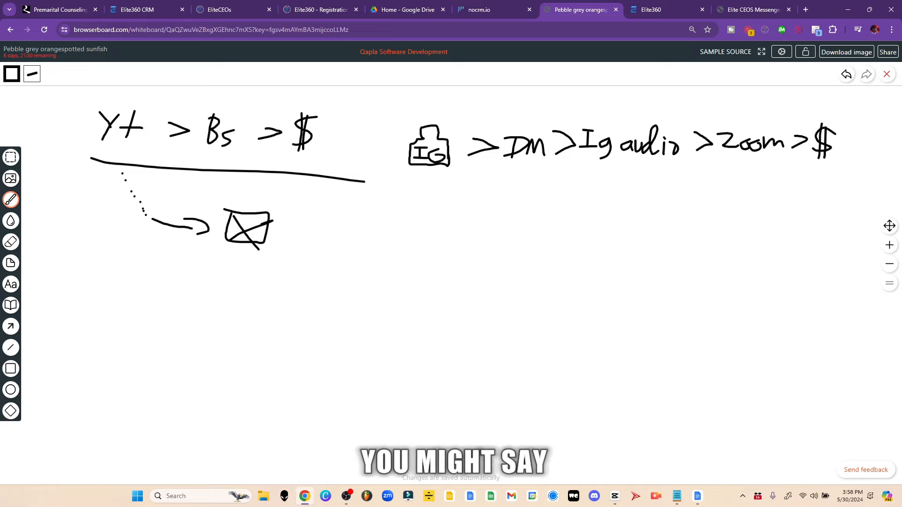
pyautogui.moveTo(389, 185); pyautogui.dragTo(891, 202)
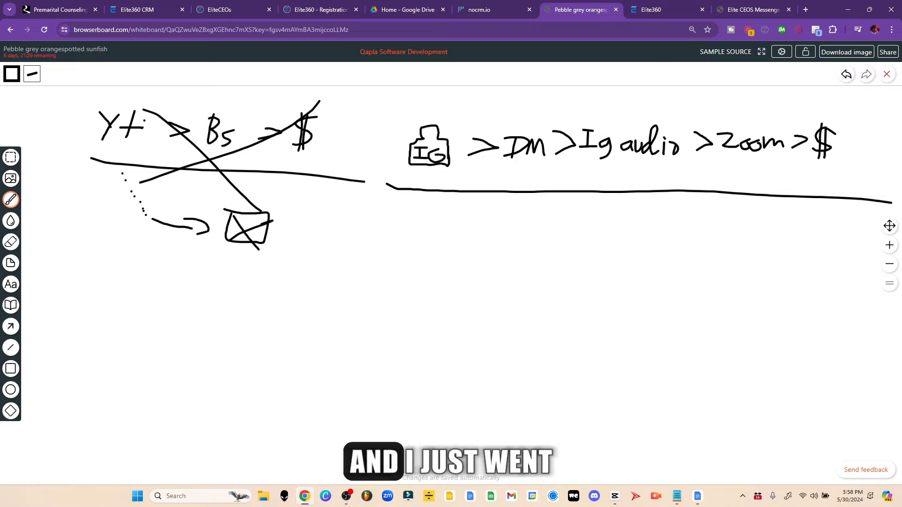
pyautogui.moveTo(392, 274)
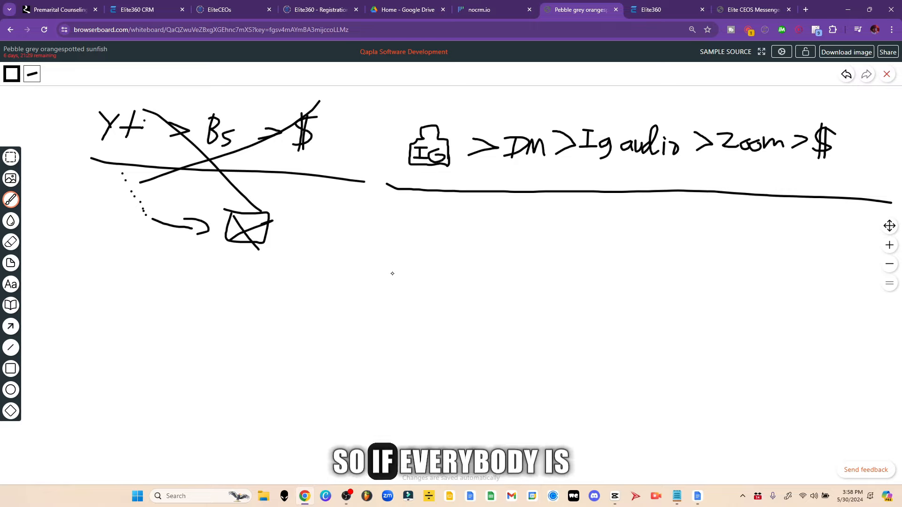
# Step: Draw both river banks with YT downstream and dashed arrow strokes looping through the road
pyautogui.moveTo(368, 282); pyautogui.dragTo(608, 334)
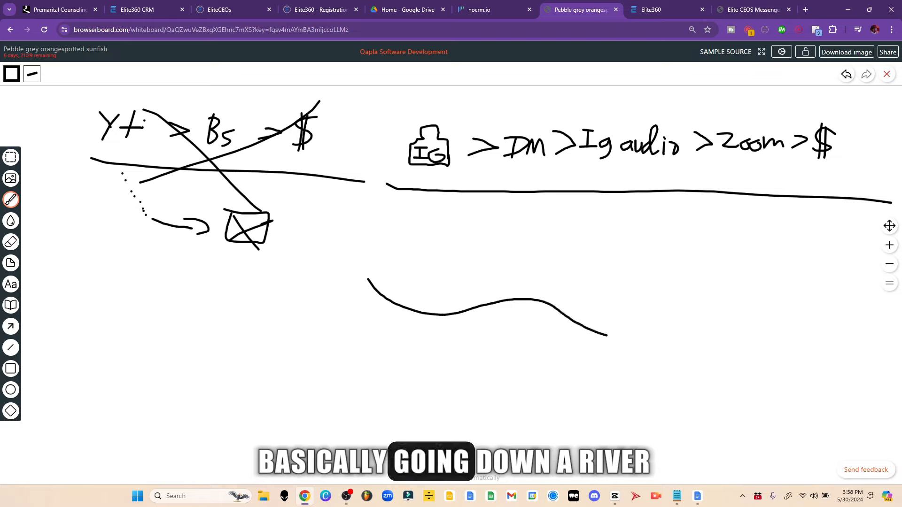
pyautogui.moveTo(438, 272); pyautogui.dragTo(713, 305)
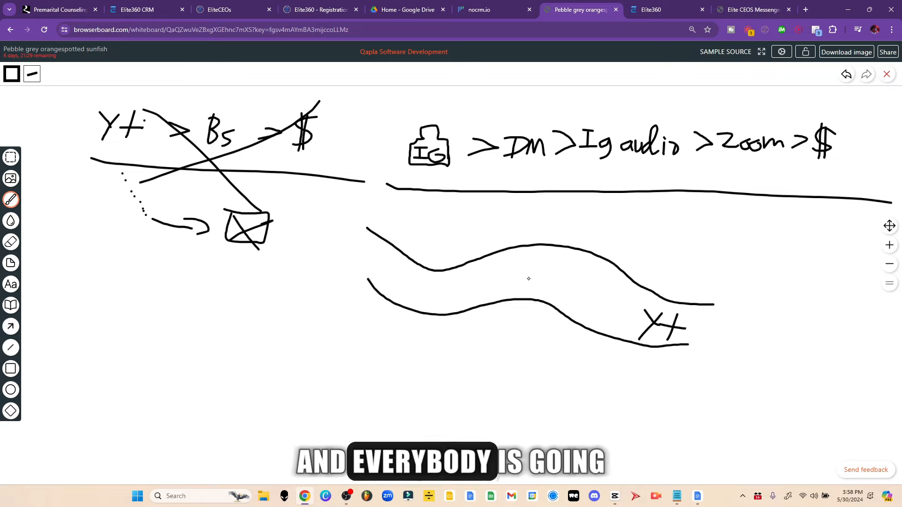
pyautogui.moveTo(526, 279); pyautogui.dragTo(598, 308)
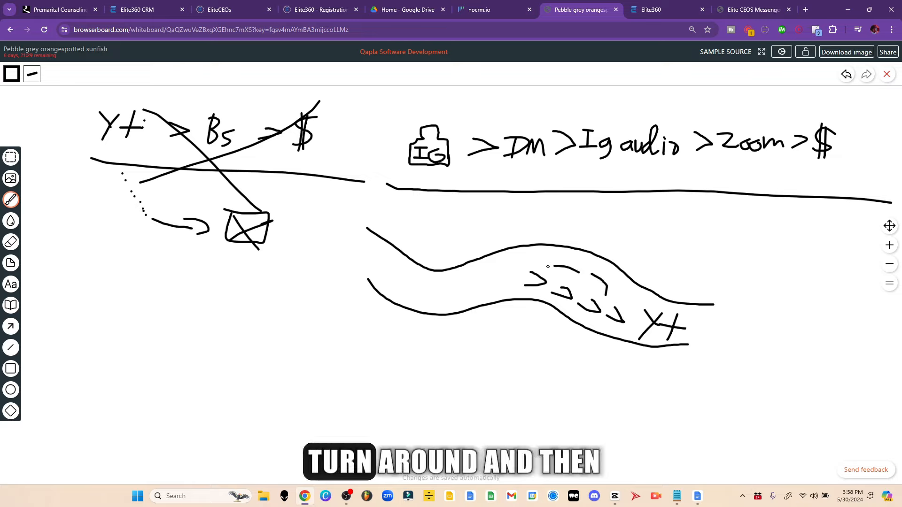
pyautogui.moveTo(546, 265); pyautogui.dragTo(472, 285)
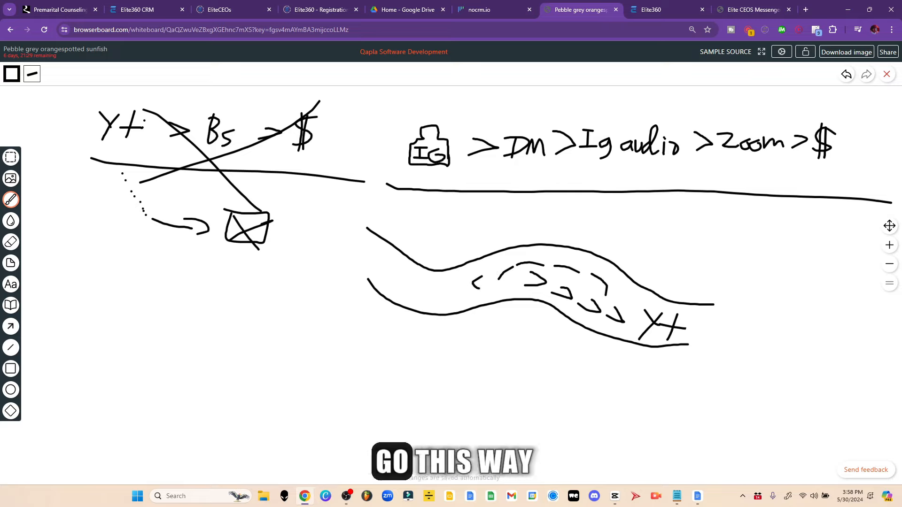
pyautogui.moveTo(420, 294); pyautogui.dragTo(484, 282)
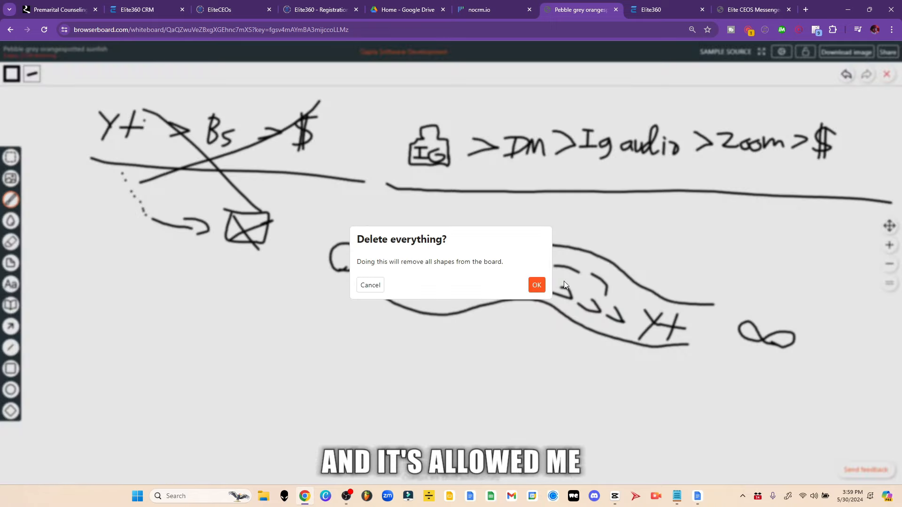
# Step: Confirm 'Delete everything?' with OK to wipe all sketches from the board
pyautogui.click(536, 285)
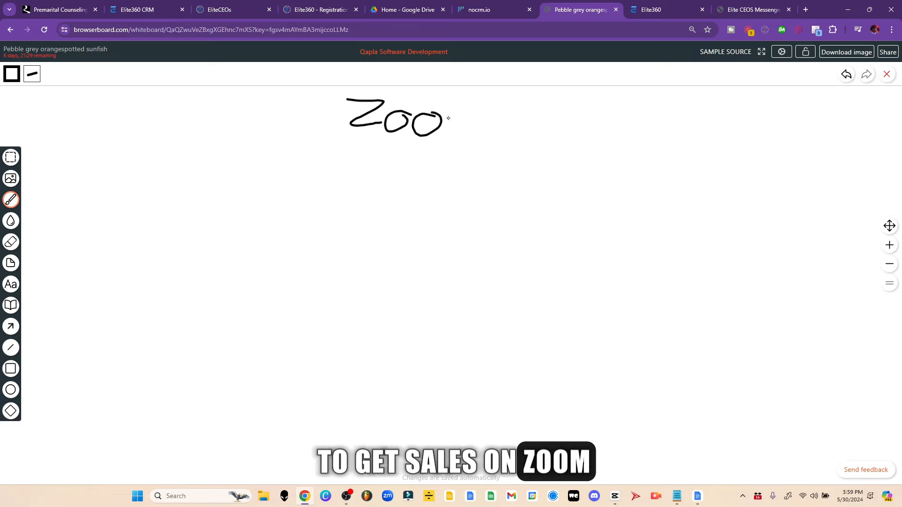
# Step: Handwrite 'Zoom' at the top centre, underline it, and begin the $30–$100 range beside it
pyautogui.moveTo(443, 121); pyautogui.dragTo(484, 123)
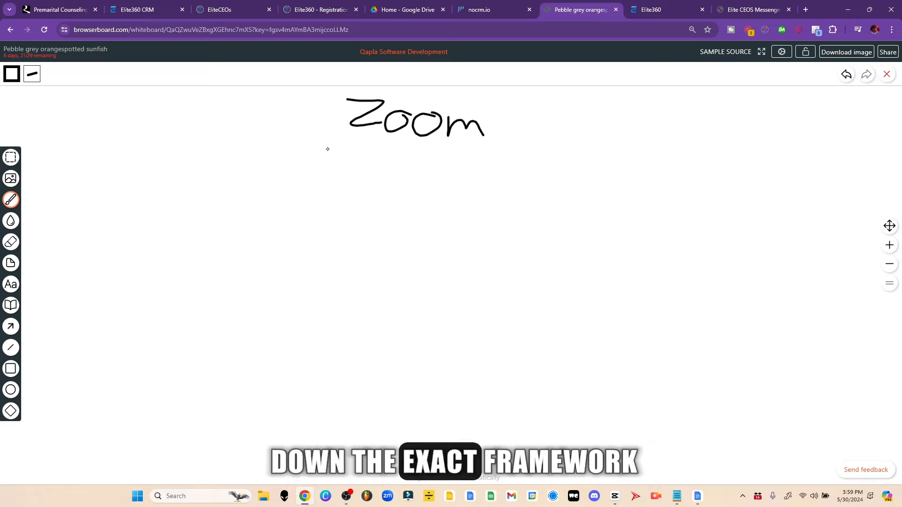
pyautogui.moveTo(338, 151); pyautogui.dragTo(538, 150)
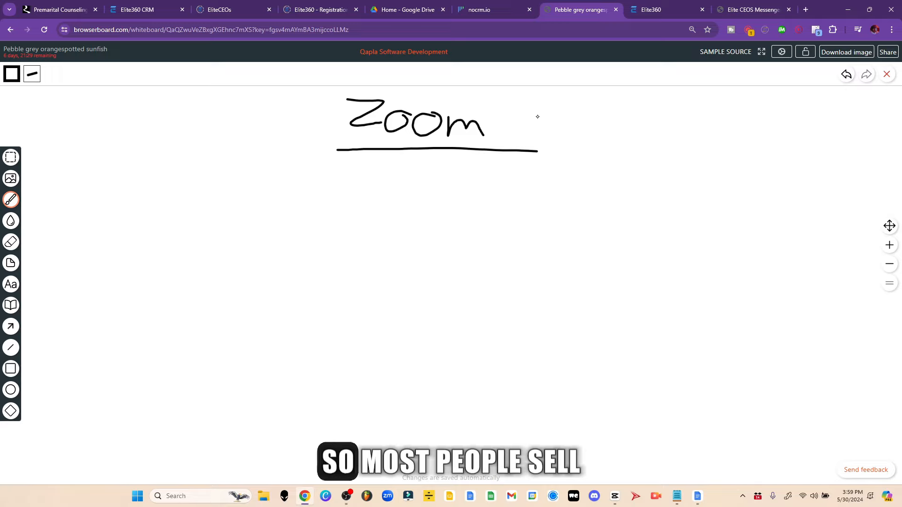
pyautogui.moveTo(552, 112); pyautogui.dragTo(567, 101)
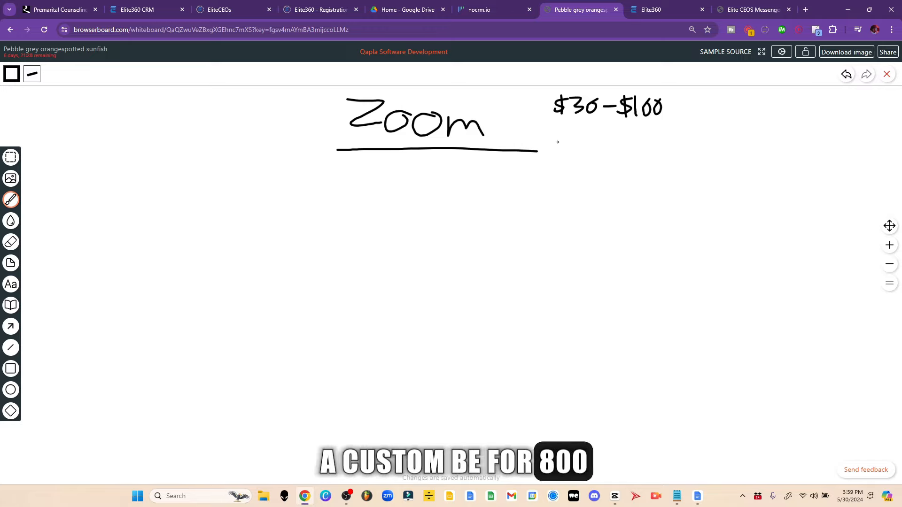
# Step: Write '$250–$1,000' below the first price range and underline both ranges
pyautogui.moveTo(549, 141); pyautogui.dragTo(556, 164)
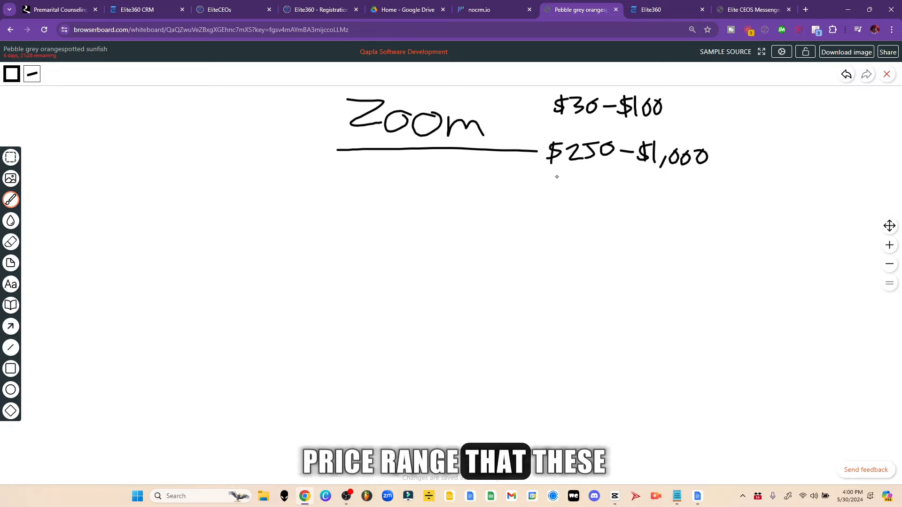
pyautogui.moveTo(554, 177); pyautogui.dragTo(725, 192)
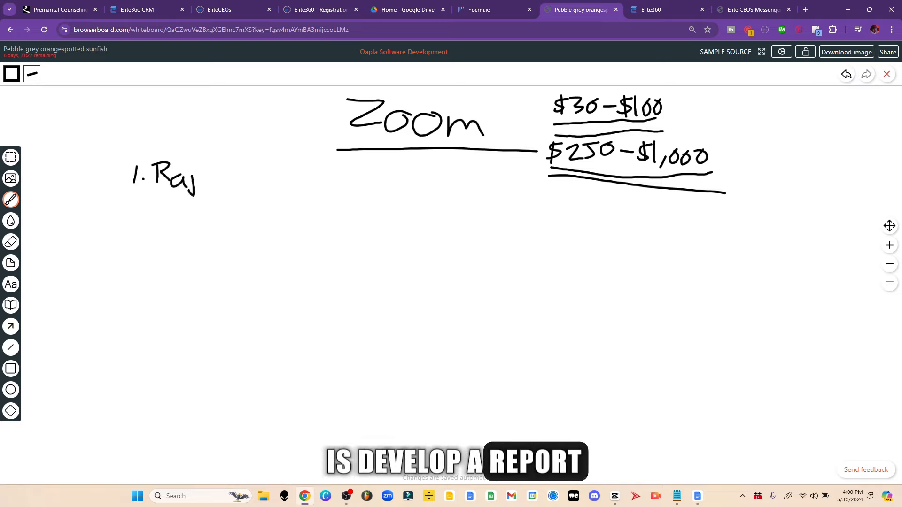
# Step: Write '1. Rapport (1–5 m)' on the left and begin step 2 beneath it
pyautogui.moveTo(196, 179); pyautogui.dragTo(236, 184)
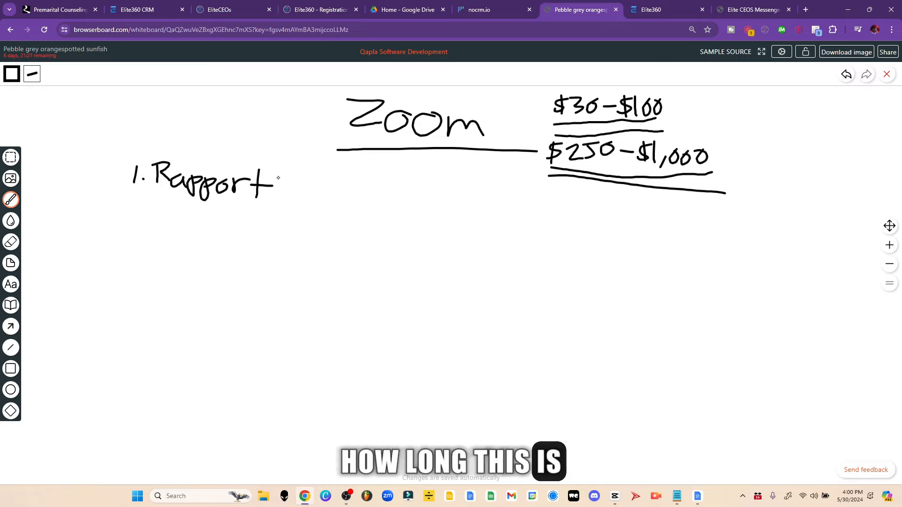
pyautogui.moveTo(288, 173); pyautogui.dragTo(305, 196)
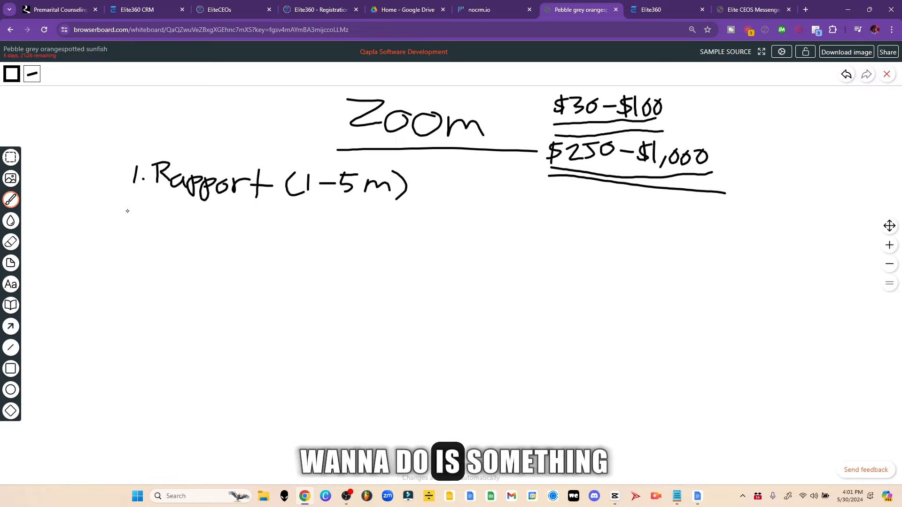
pyautogui.moveTo(123, 213); pyautogui.dragTo(147, 230)
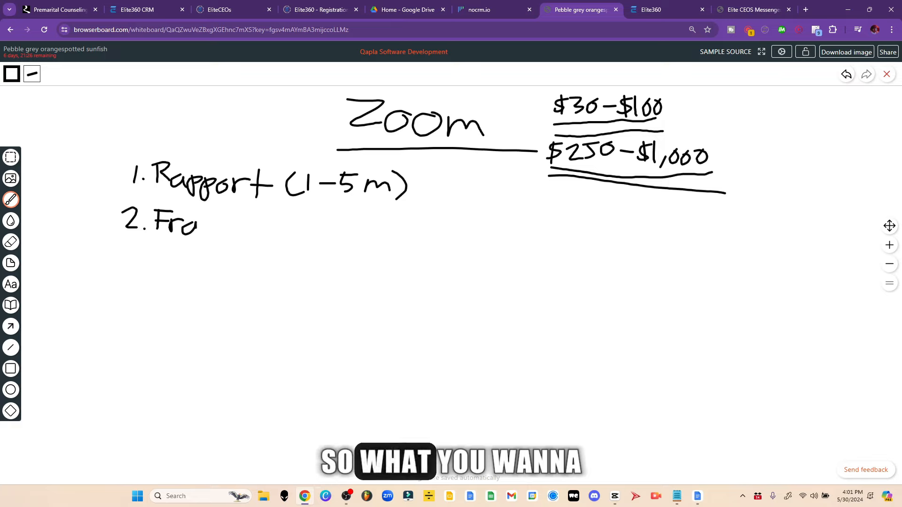
# Step: Finish '2. Frame' under Rapport and begin writing step 3 below it
pyautogui.write('me')
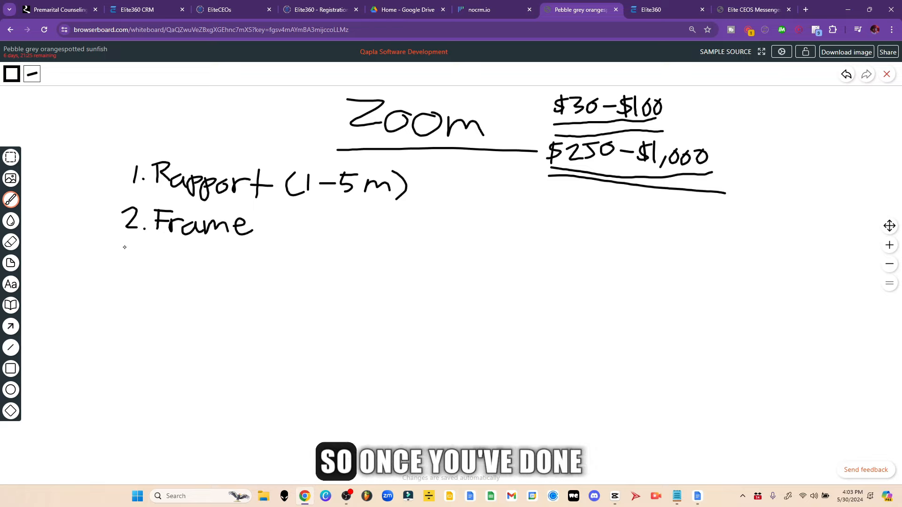
pyautogui.moveTo(121, 247); pyautogui.dragTo(141, 267)
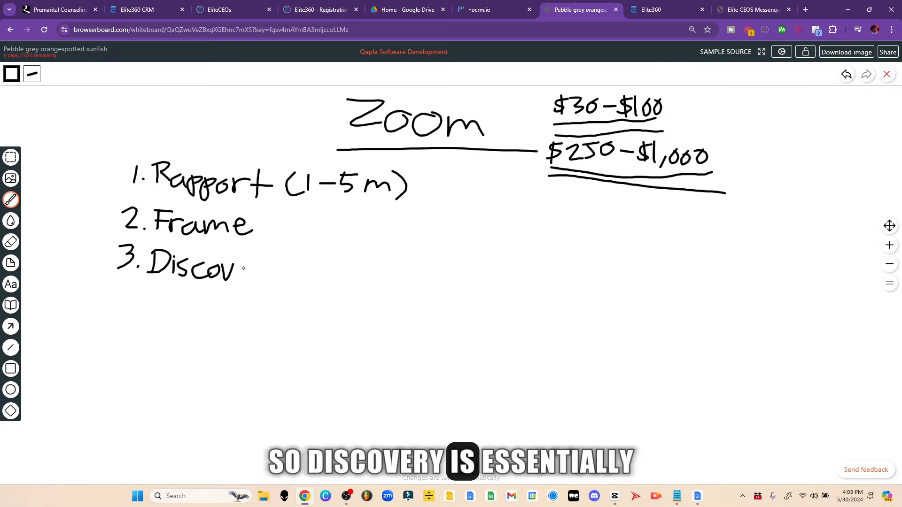
# Step: Finish '3. Discovery' and add the notes 'Why?' and 'past exp.?' beside it
pyautogui.moveTo(222, 271); pyautogui.dragTo(265, 270)
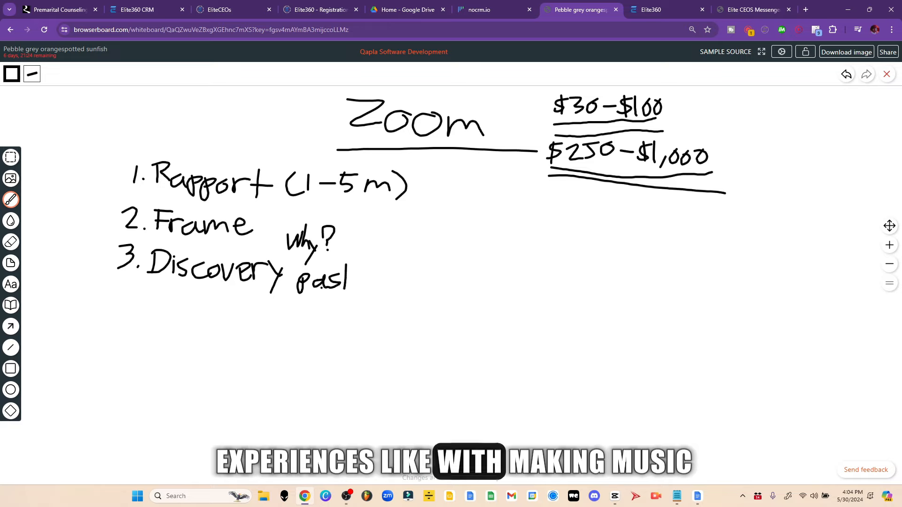
pyautogui.moveTo(348, 282); pyautogui.dragTo(397, 282)
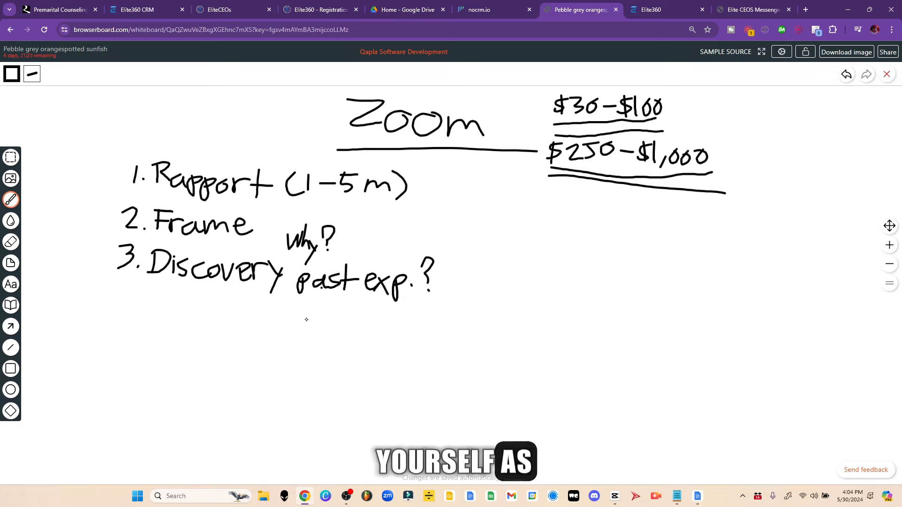
# Step: Draw a two-way arrow between B and G, plus a dotted arc from the centre dot to G
pyautogui.moveTo(330, 332); pyautogui.dragTo(299, 332)
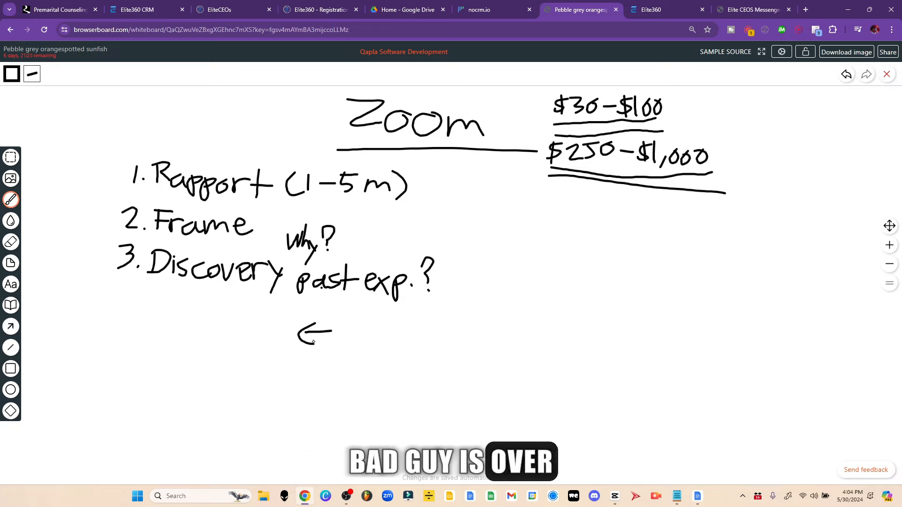
pyautogui.moveTo(331, 333); pyautogui.dragTo(368, 334)
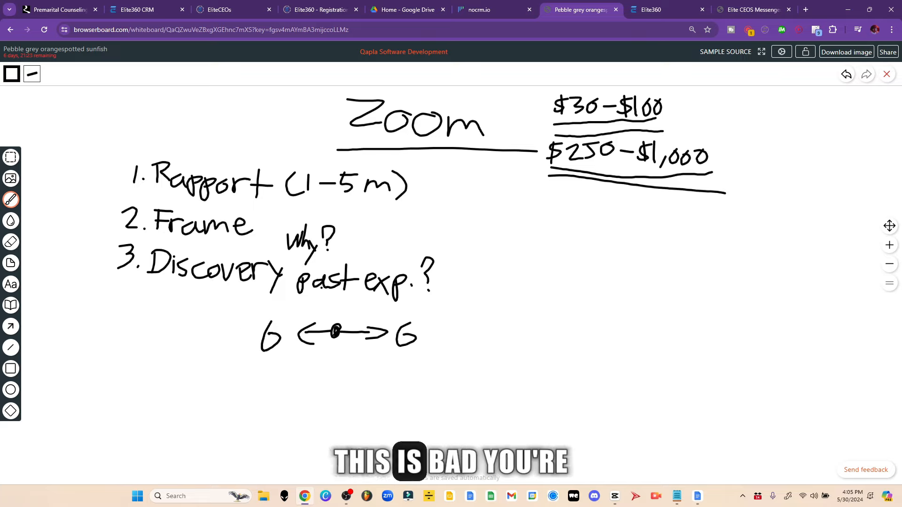
pyautogui.moveTo(262, 322); pyautogui.dragTo(293, 359)
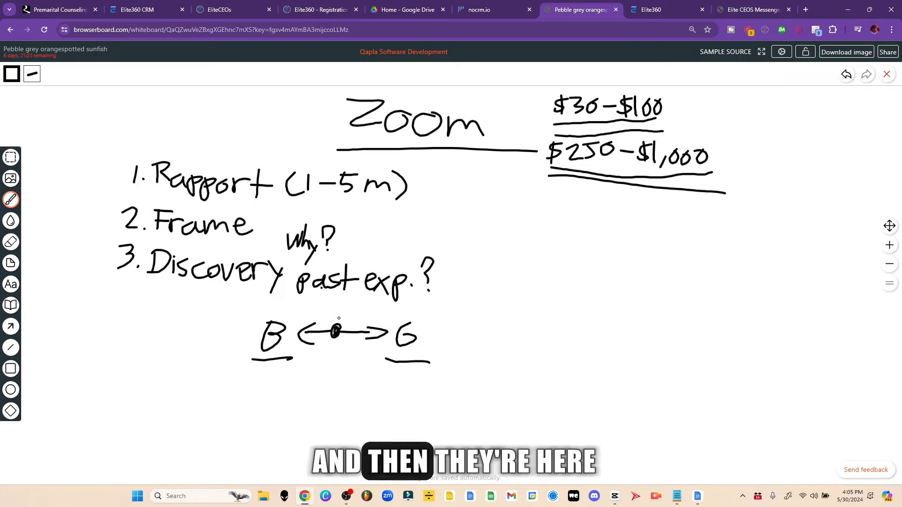
pyautogui.moveTo(339, 317); pyautogui.dragTo(394, 313)
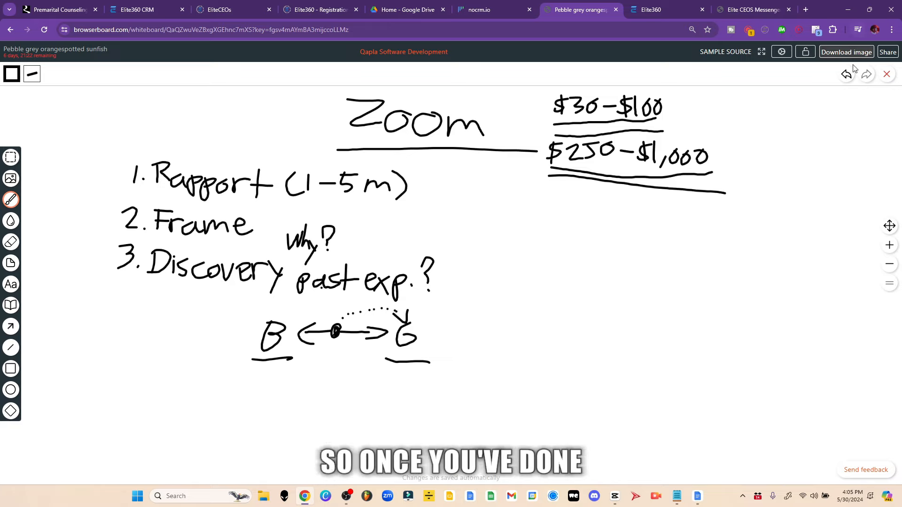
# Step: Undo the B–G arrow sketch and finish handwriting '4. Transition' under Discovery
pyautogui.click(846, 75)
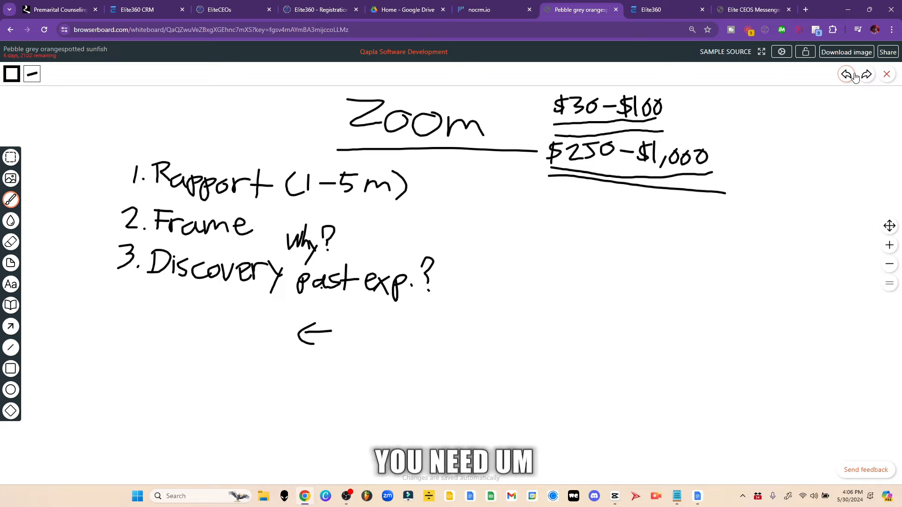
pyautogui.click(846, 75)
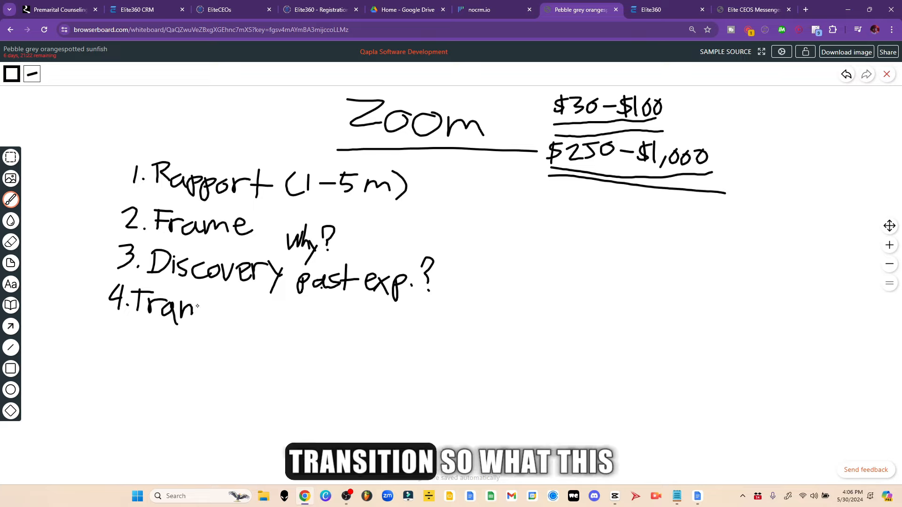
pyautogui.moveTo(201, 311); pyautogui.dragTo(274, 314)
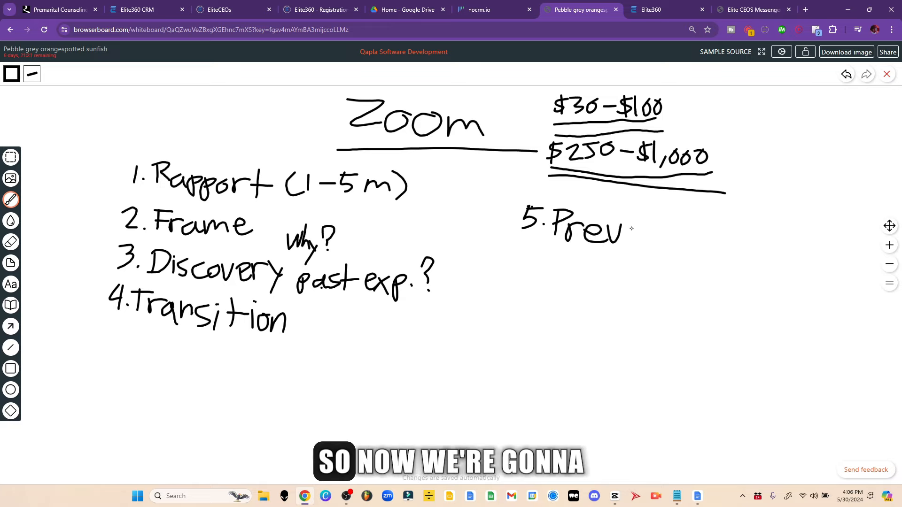
# Step: Complete '5. Preview' in the right column and write '6.' beneath it
pyautogui.write('iew')
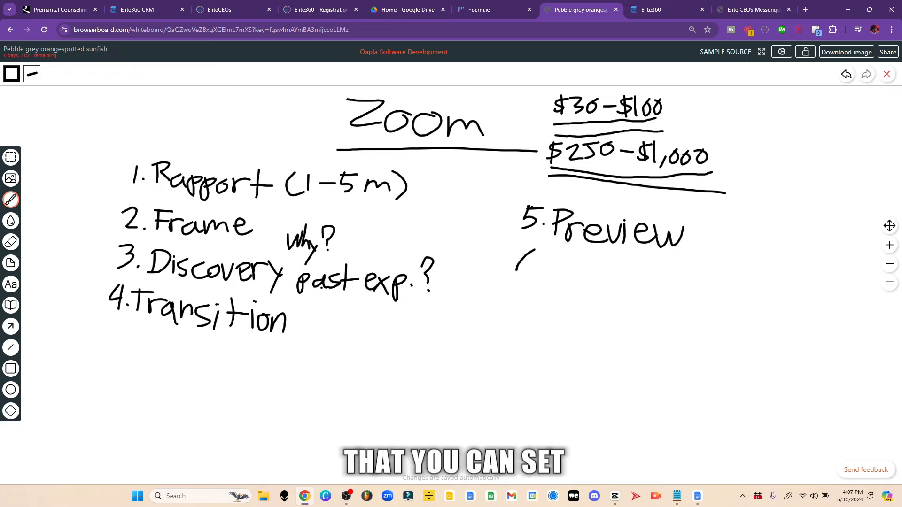
pyautogui.moveTo(521, 256); pyautogui.dragTo(538, 273)
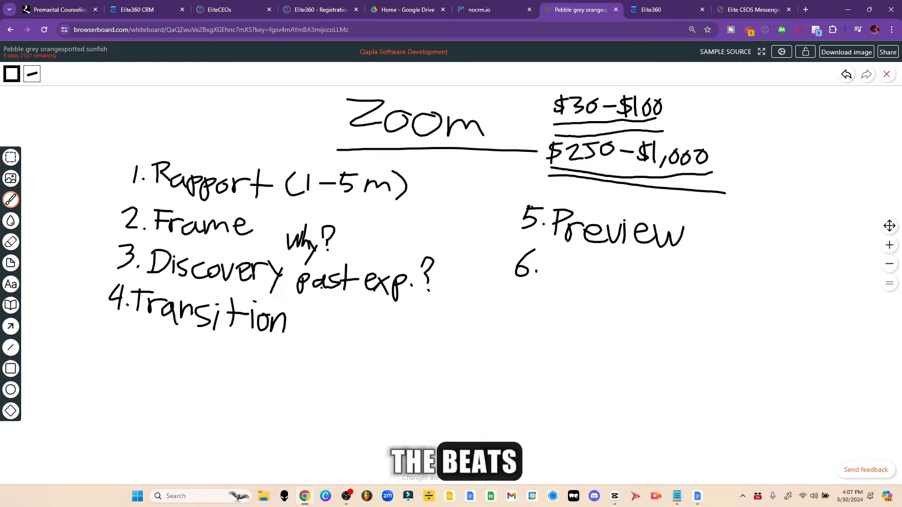
# Step: Handwrite 'Commitment 100%' after 6. and start '7. Pitch' below it
pyautogui.write('Commitment')
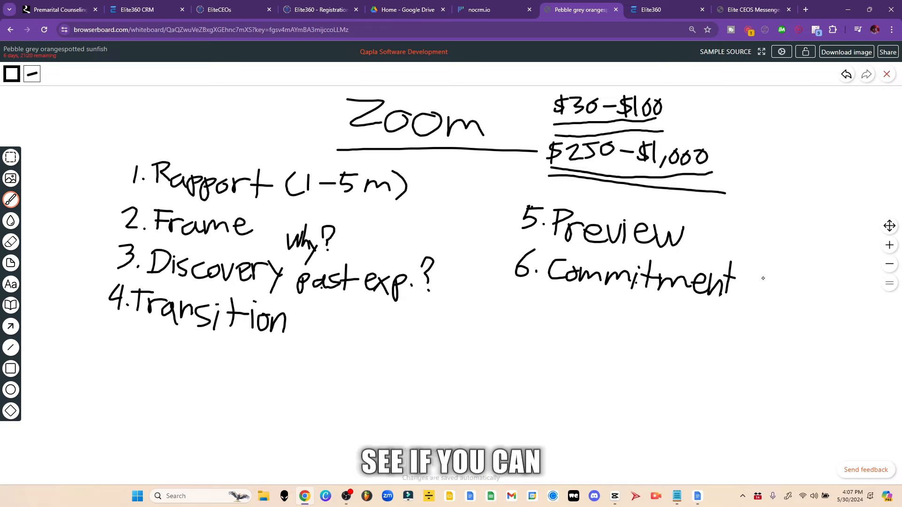
pyautogui.moveTo(753, 281); pyautogui.dragTo(777, 282)
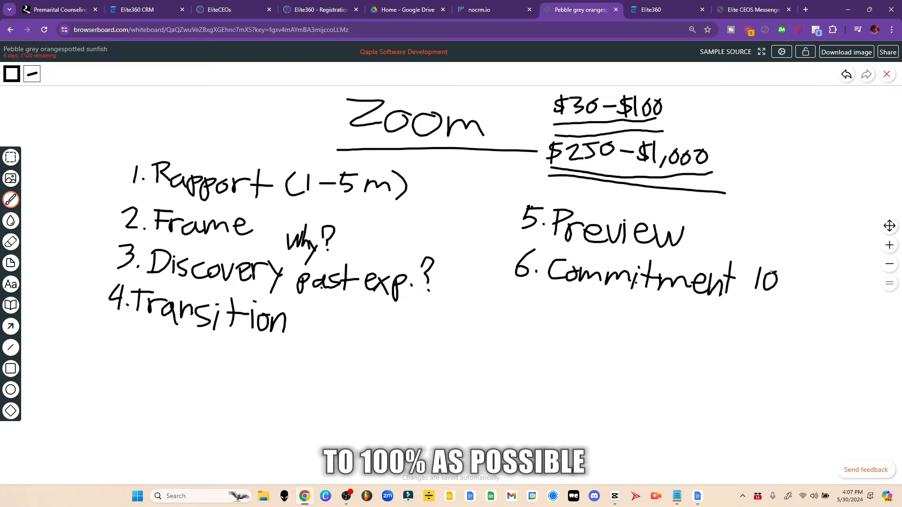
pyautogui.moveTo(756, 265); pyautogui.dragTo(823, 288)
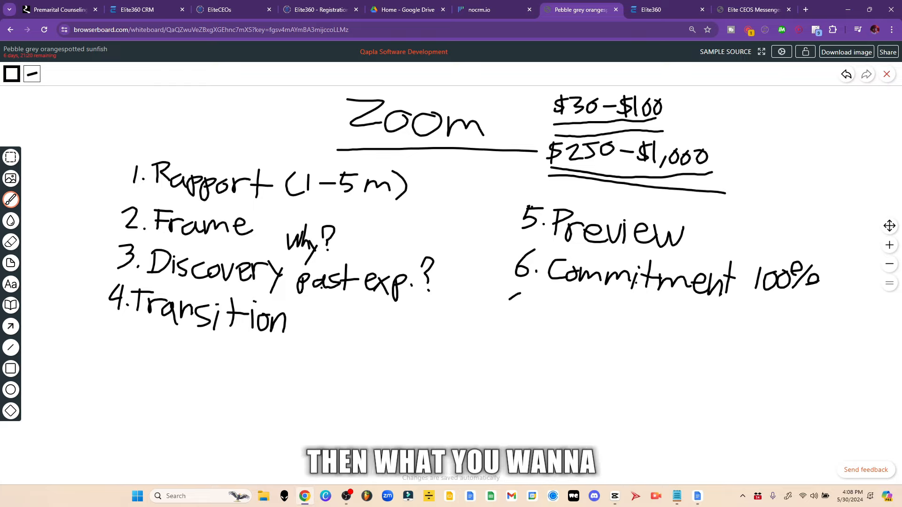
pyautogui.moveTo(512, 297); pyautogui.dragTo(541, 320)
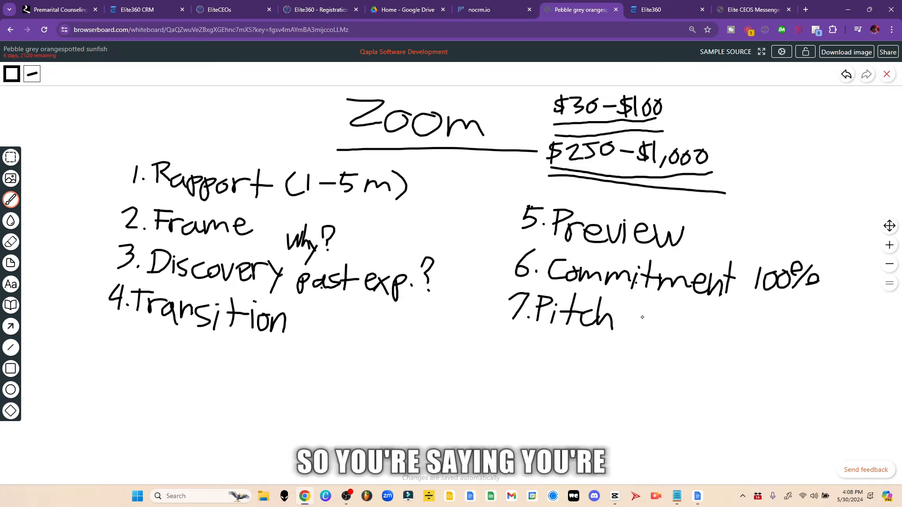
# Step: Write 'a, b, c' after Pitch, strike $500, circle $250, and thicken the $250–$1,000 underline
pyautogui.moveTo(630, 319); pyautogui.dragTo(656, 323)
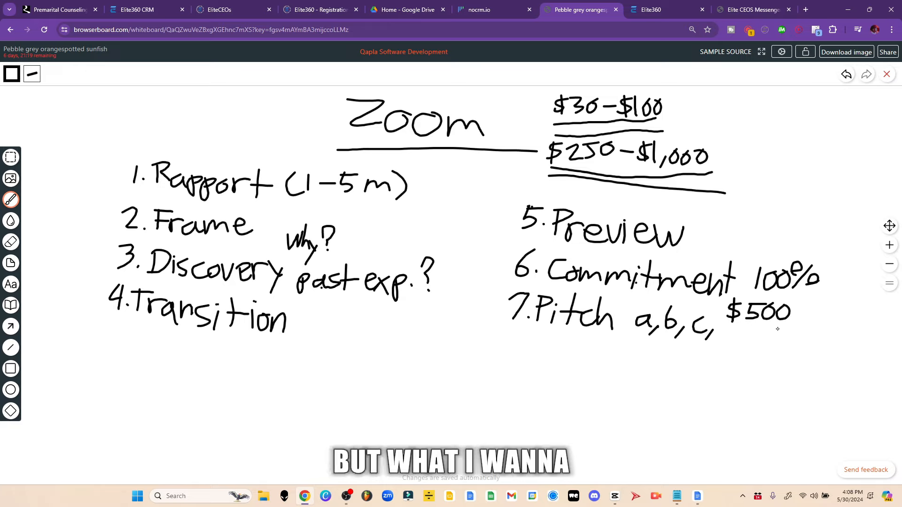
pyautogui.moveTo(725, 316); pyautogui.dragTo(791, 308)
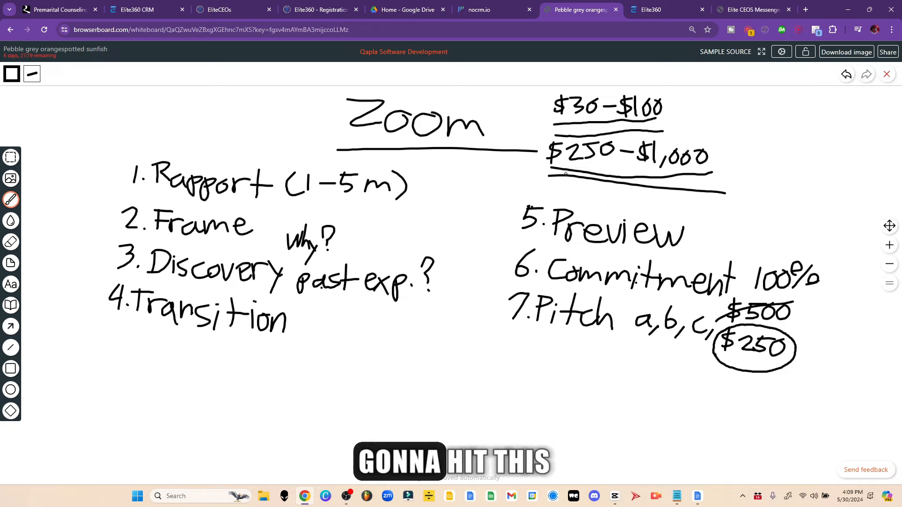
pyautogui.moveTo(553, 176); pyautogui.dragTo(610, 172)
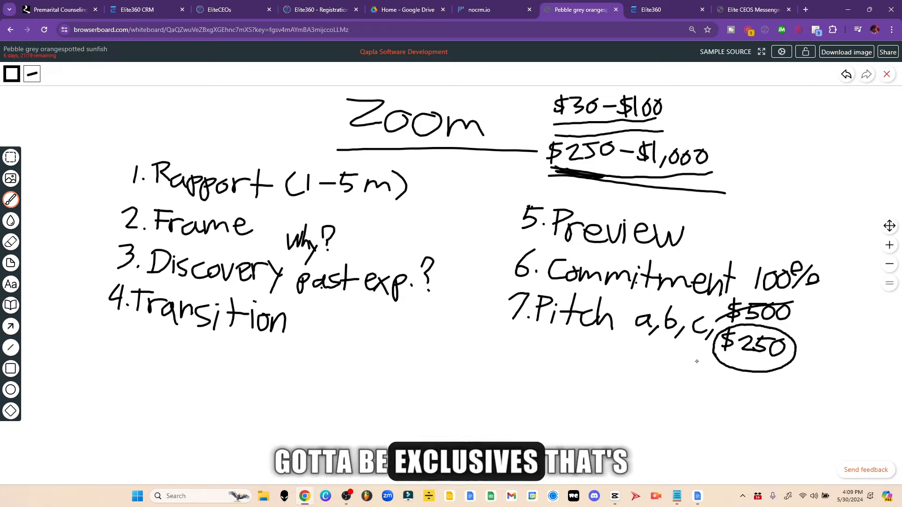
pyautogui.moveTo(534, 340)
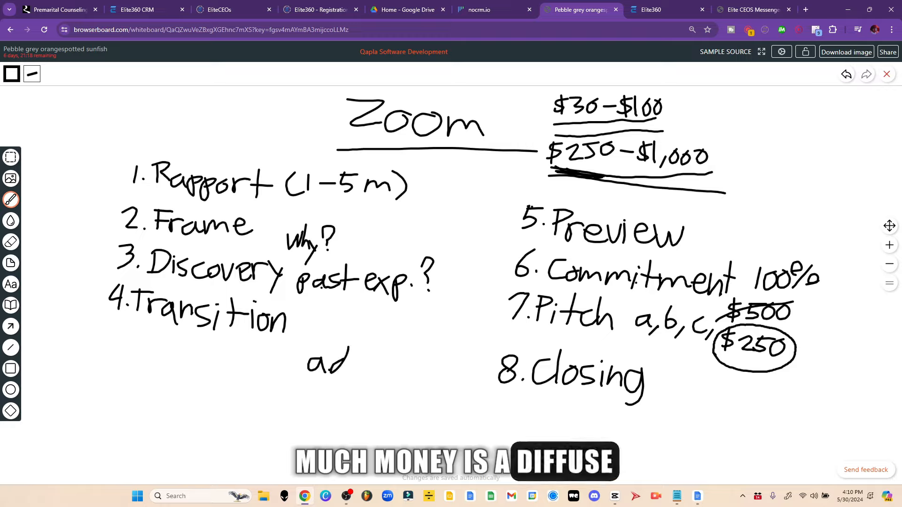
# Step: Handwrite a note below Transition in two pen strokes
pyautogui.moveTo(357, 356); pyautogui.dragTo(391, 369)
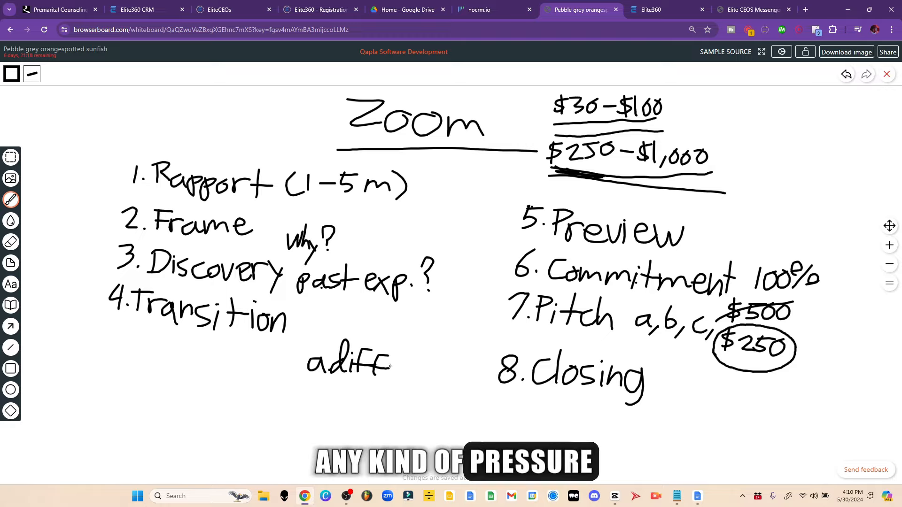
pyautogui.moveTo(392, 368); pyautogui.dragTo(429, 374)
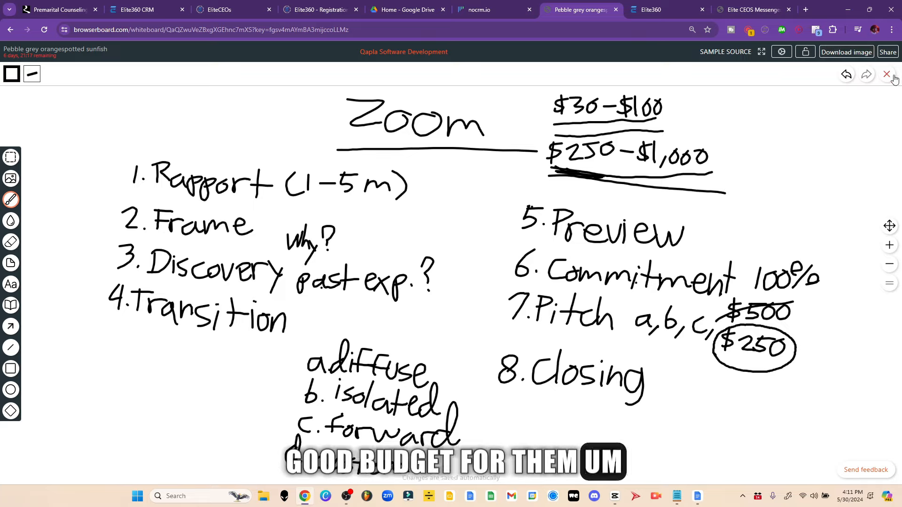
pyautogui.moveTo(887, 75)
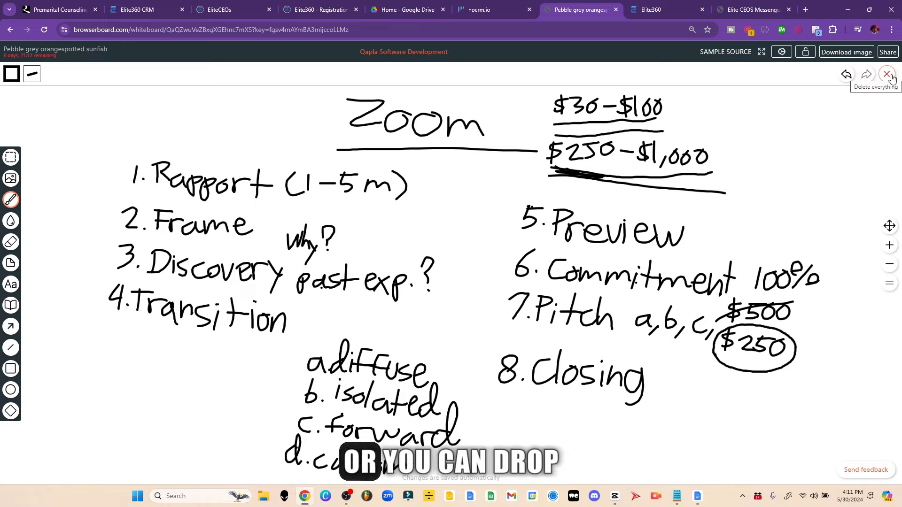